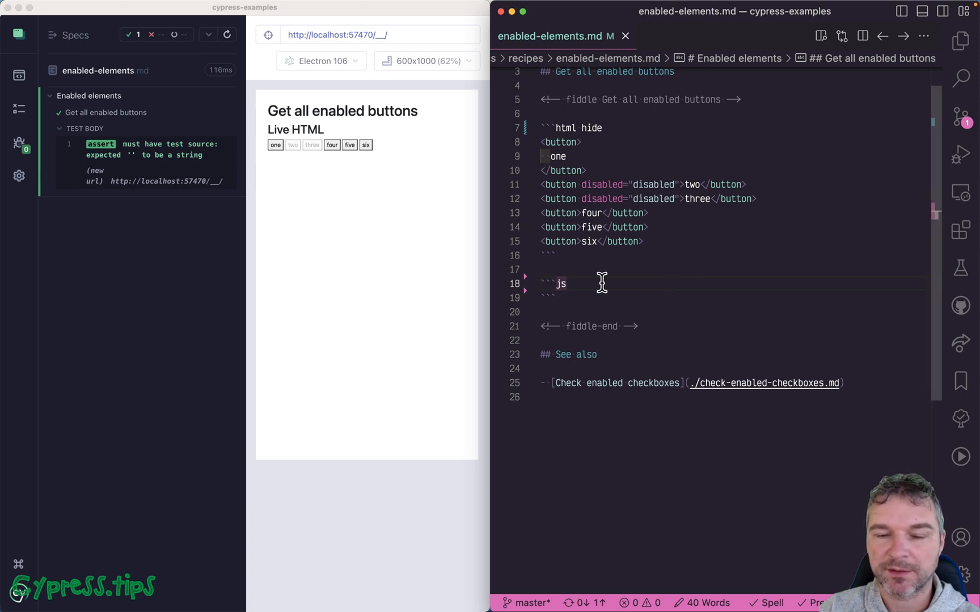
Step: Assert button:enabled has length 4 and button:disabled has length 2, then save
key(enter)
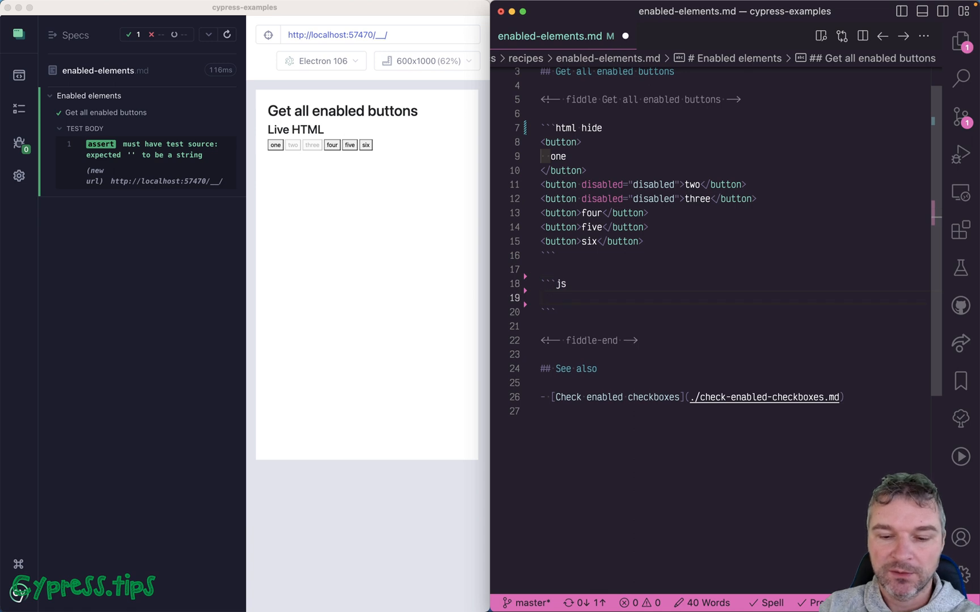
text(cy.get('bu)
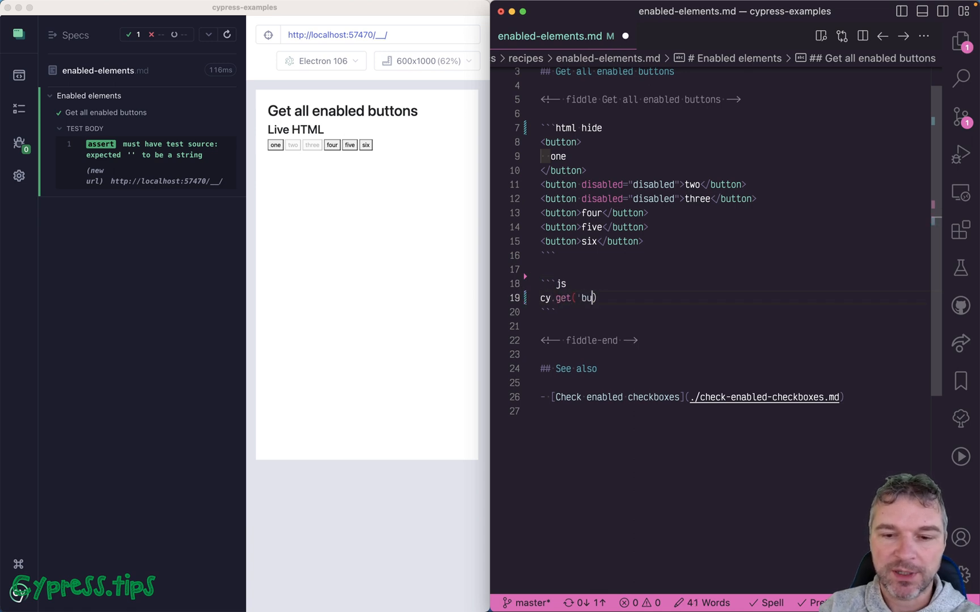
text(tton))
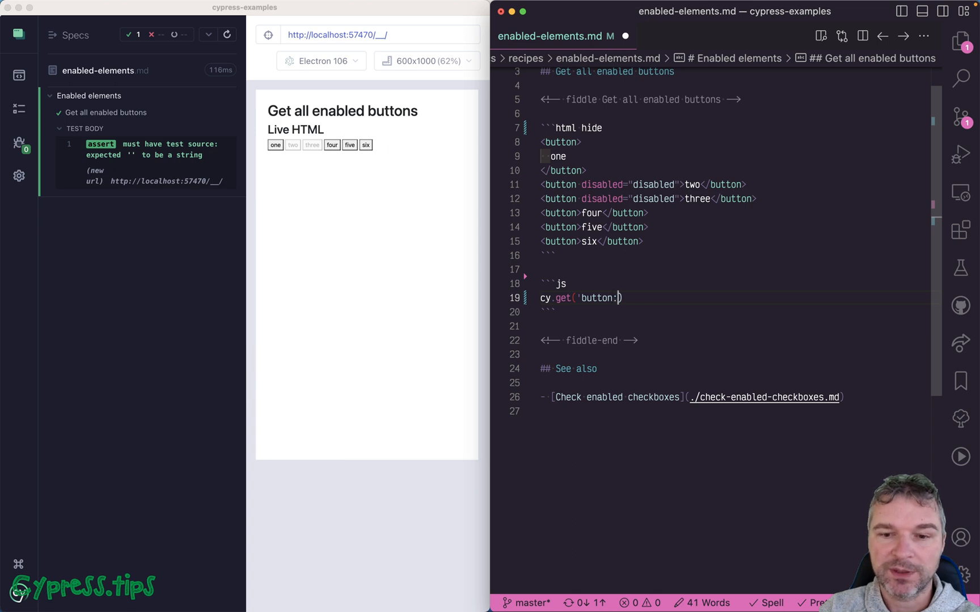
text(enabled)
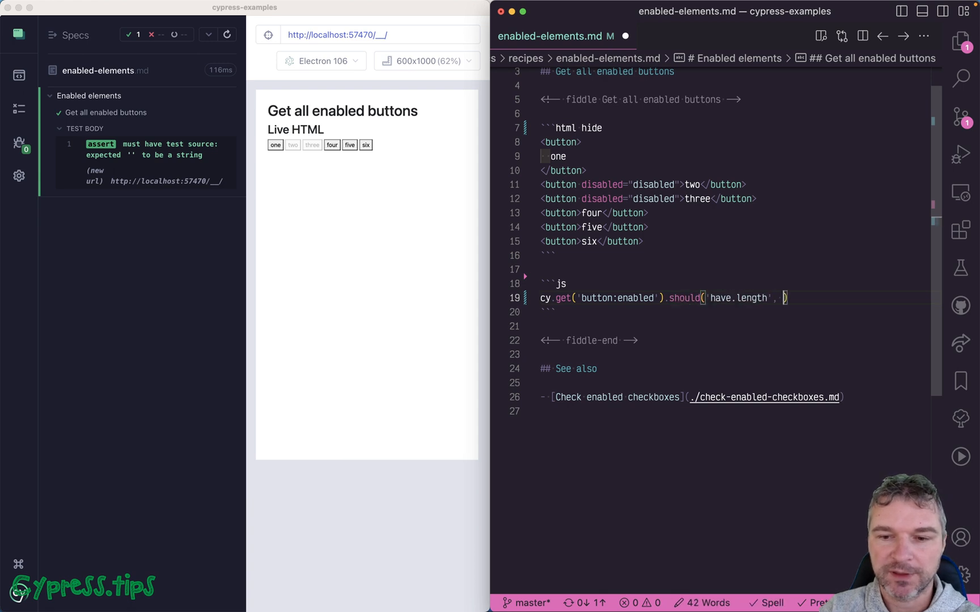
text(4)
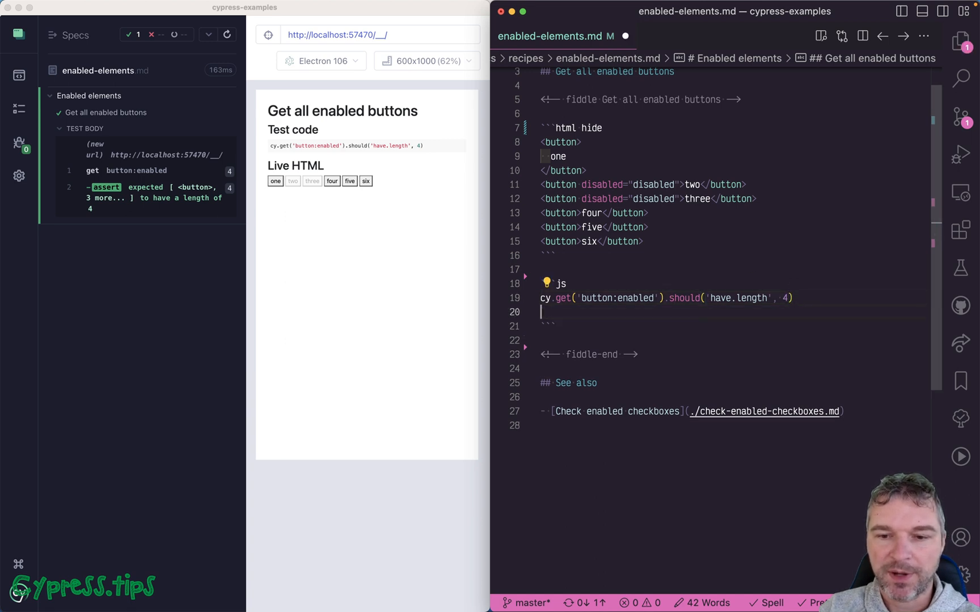
text(cy.get('button:enabled').should('have.length', 4))
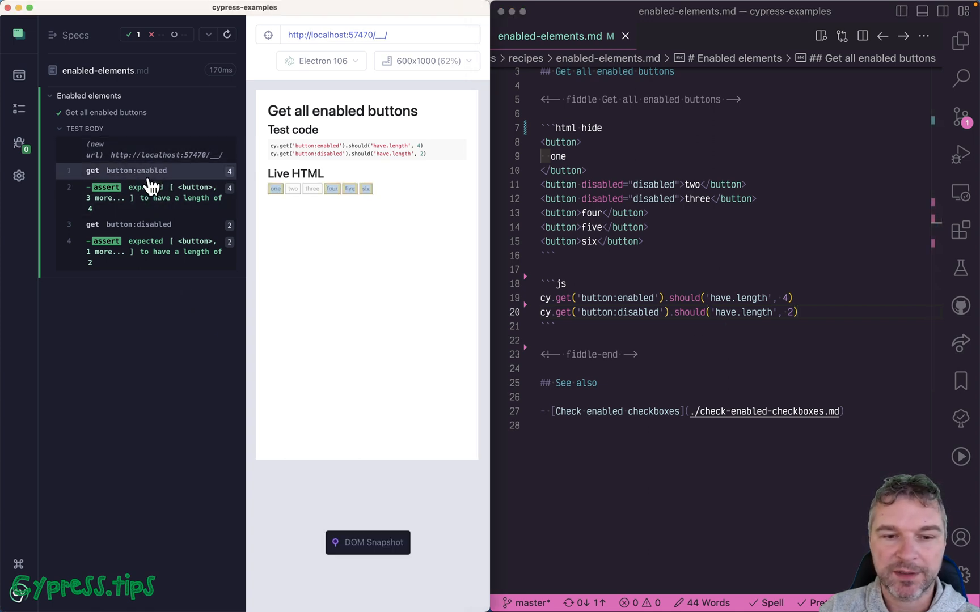
mouse_move(205, 231)
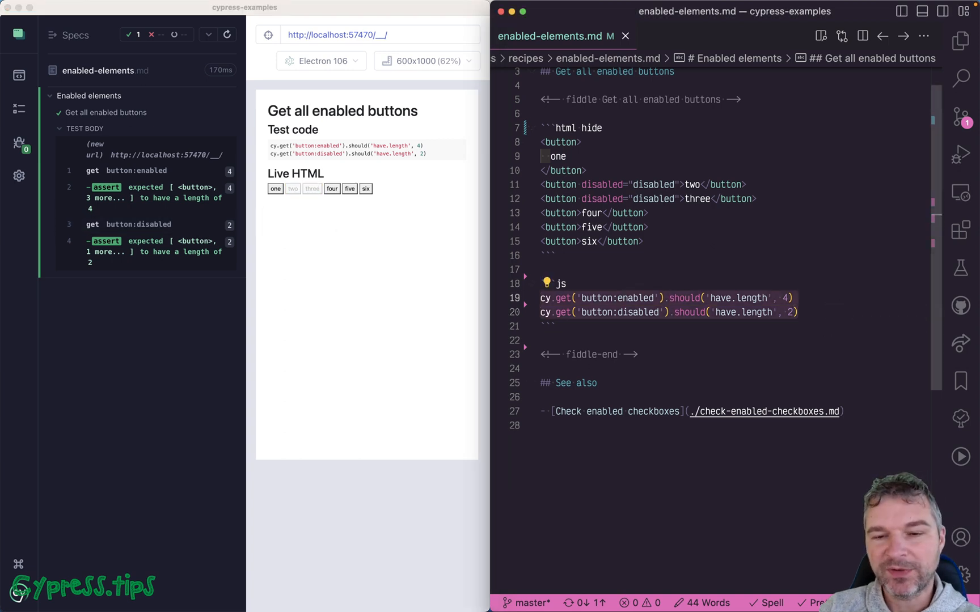
Step: Rewrite the test to map all buttons via $el.toArray() to Cypress.$(el).is(':enabled')
click(653, 298)
text(cy.get('button)
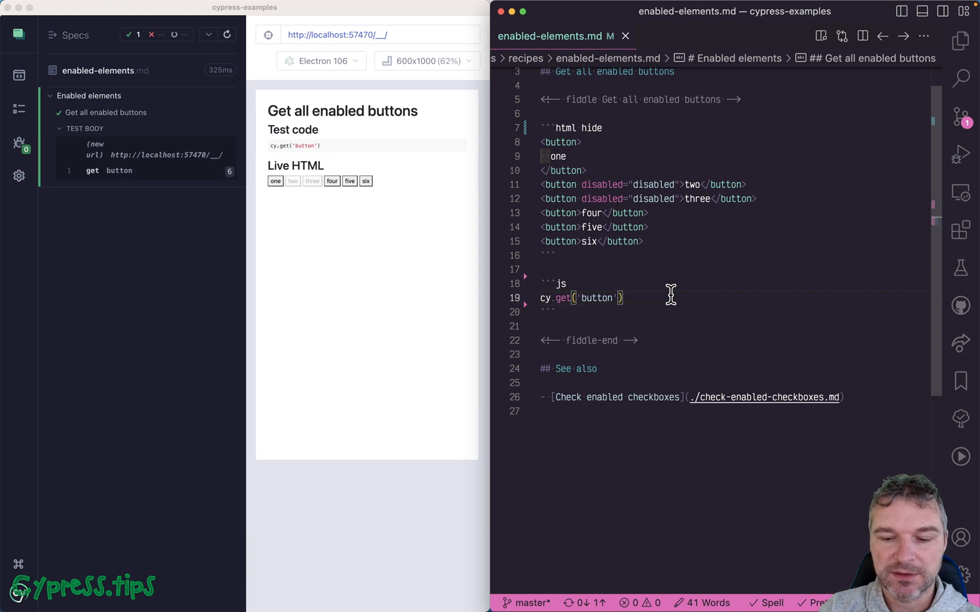
text(.then($)
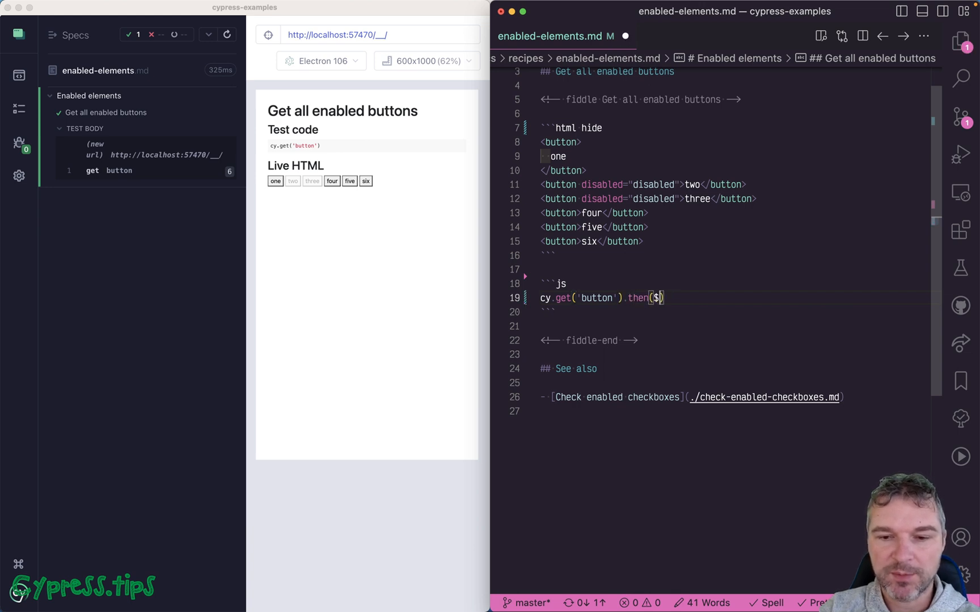
text(el =>)
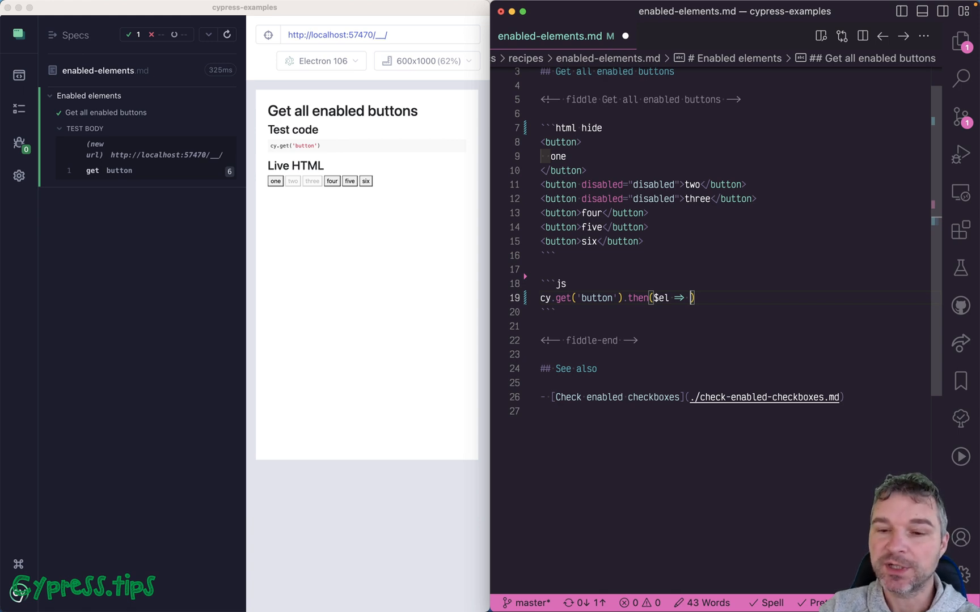
text($)
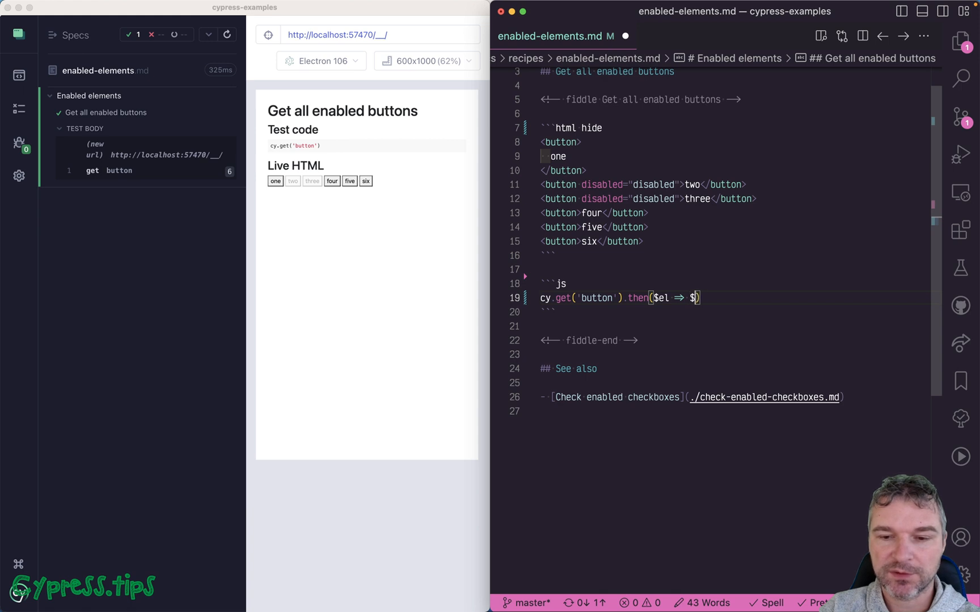
text(.toArray)
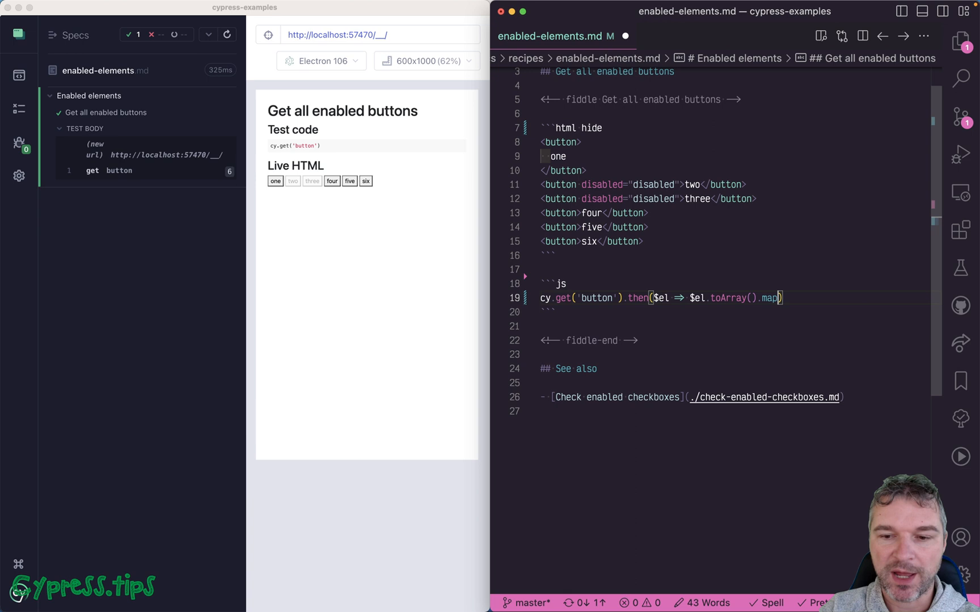
text(())
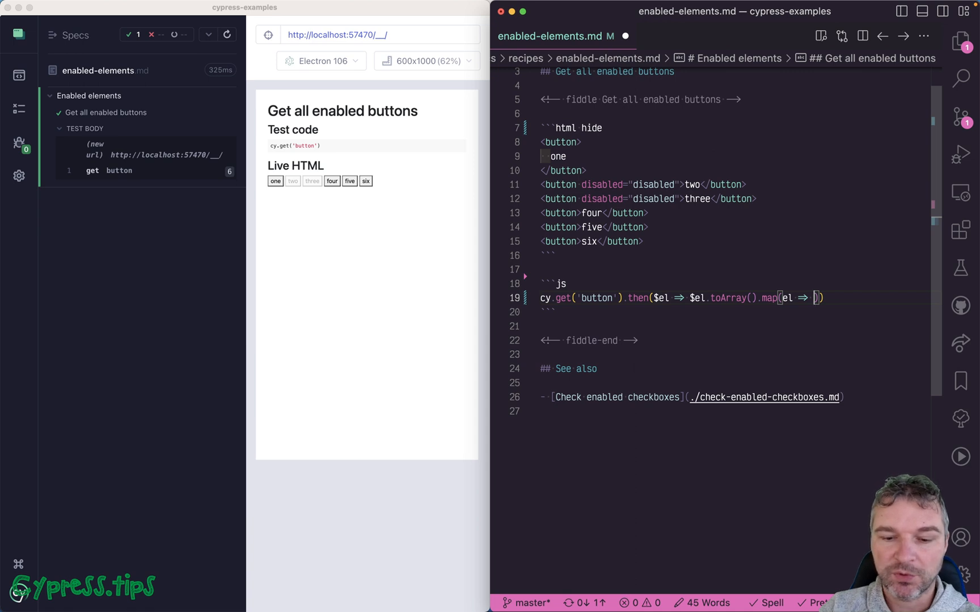
text(Cypress.$(el).is(':enabled')),)
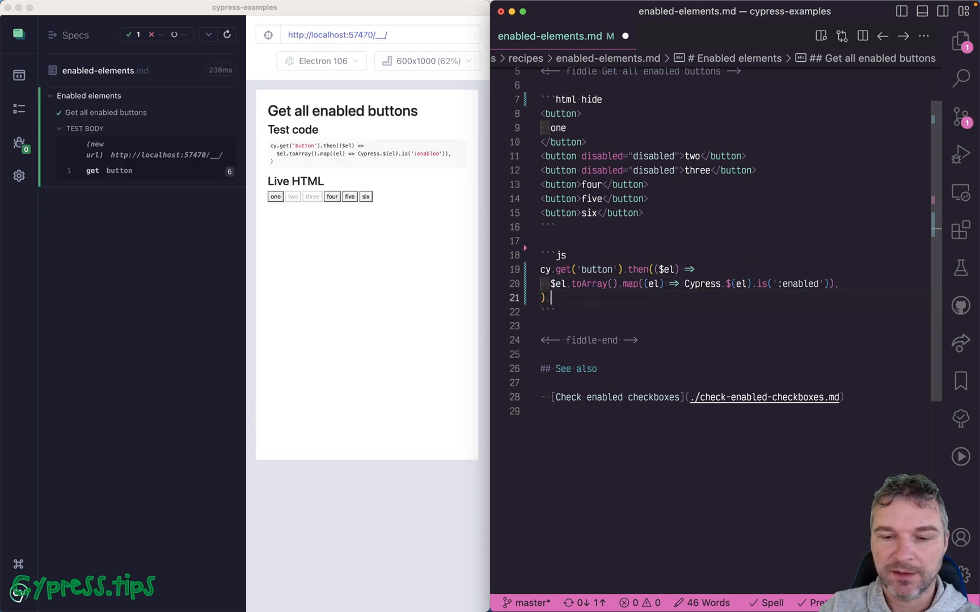
Step: Deep-equal the mapped states against expectedValues [true, false, false, true, true, true]
text(.then(console.log))
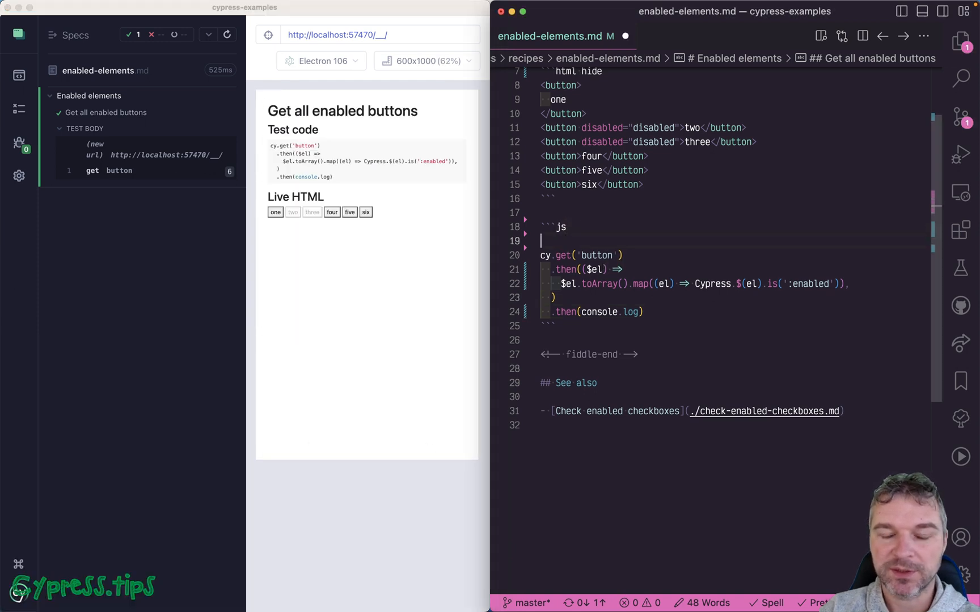
text(const expectedValues = [)
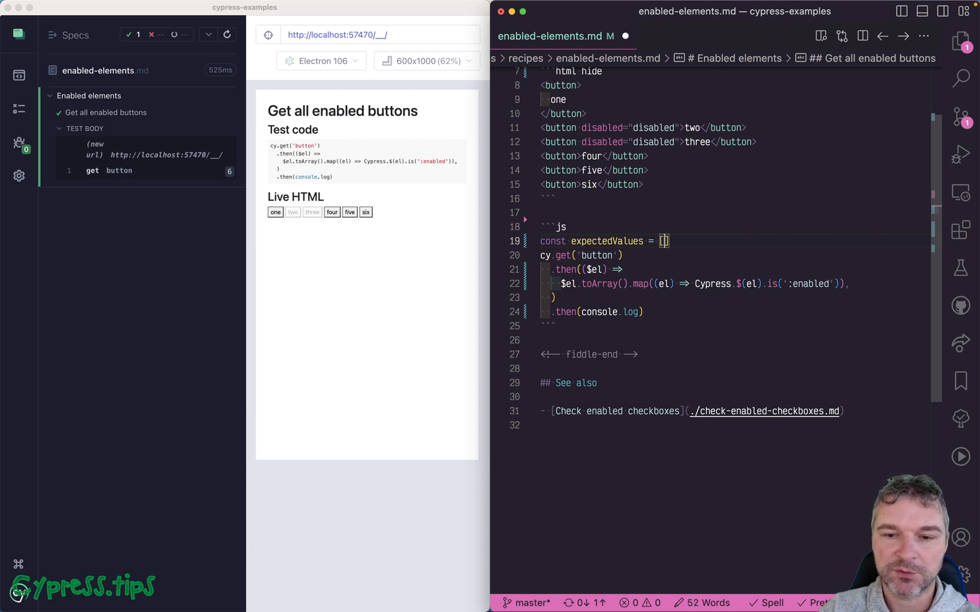
text(true, false, false)
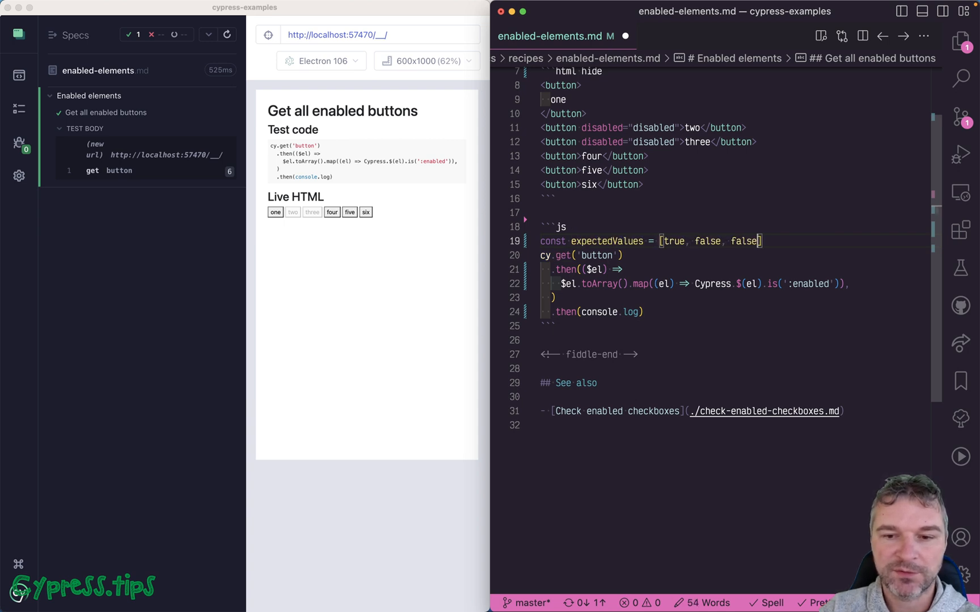
text(, true, true, true)
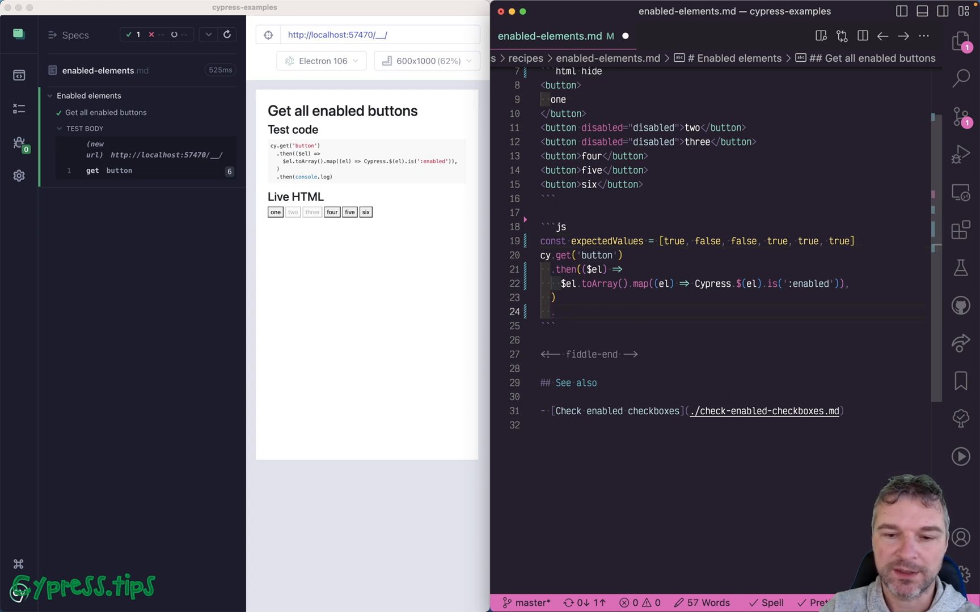
text(.should('deep.equal', expectedValues)
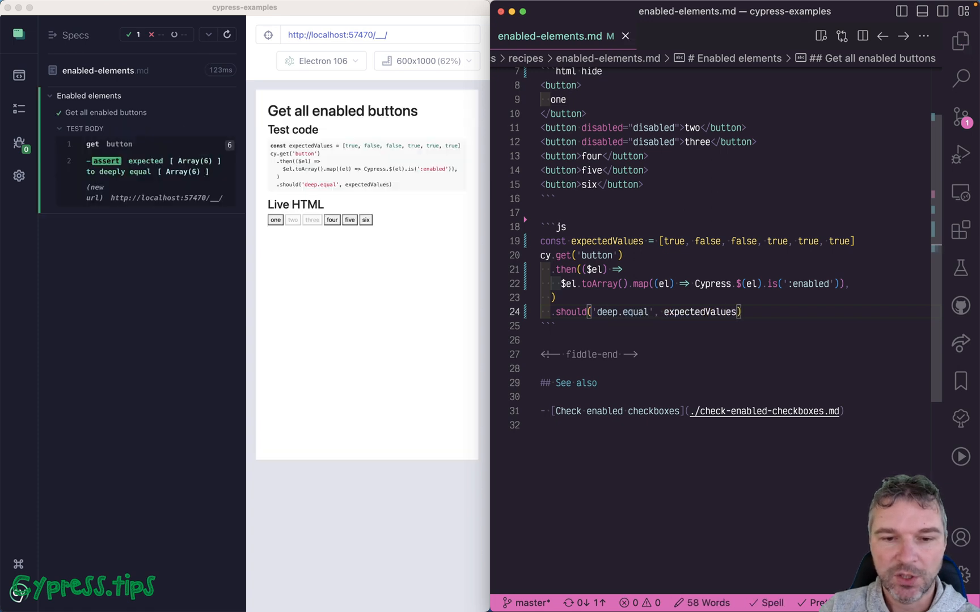
Step: Condense the .then callback to one line mapping each button to !el.disabled
click(850, 284)
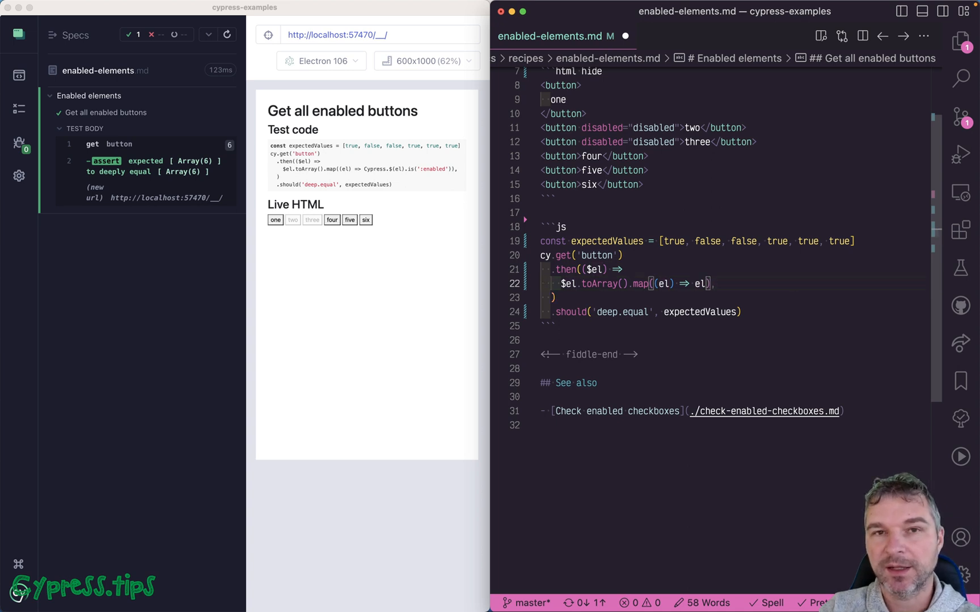
text(.disabled)
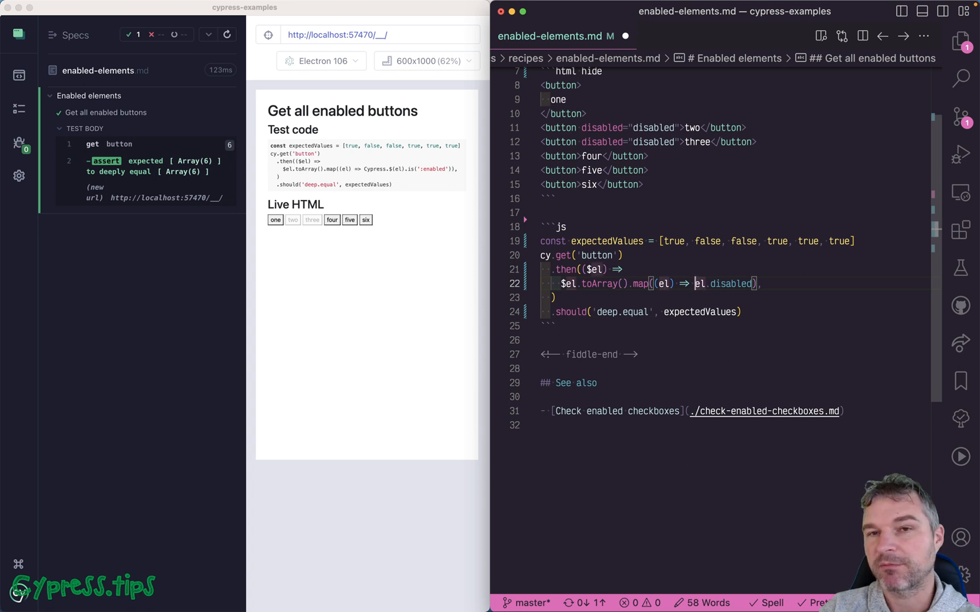
text(!)
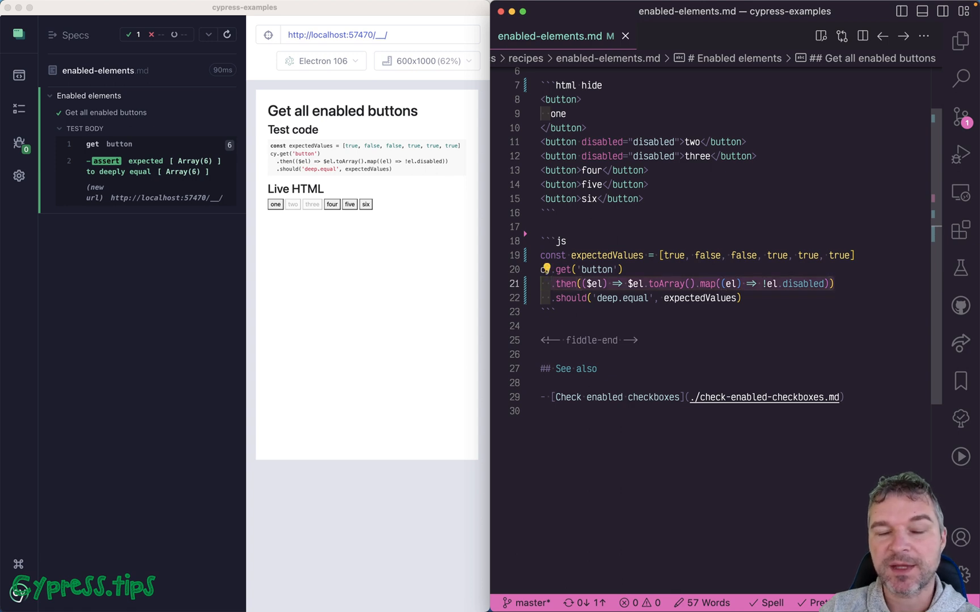
mouse_move(636, 220)
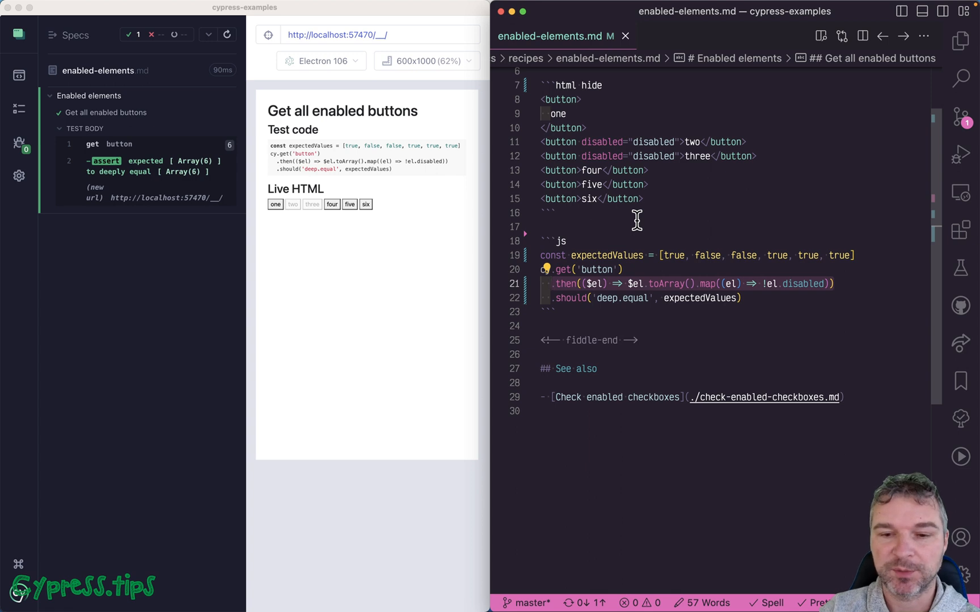
mouse_move(667, 265)
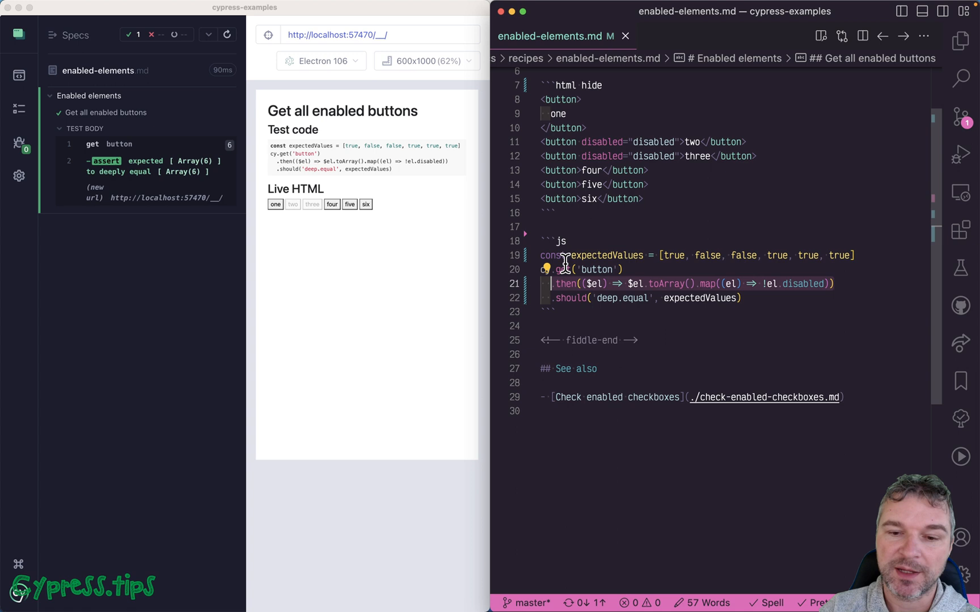
mouse_move(684, 331)
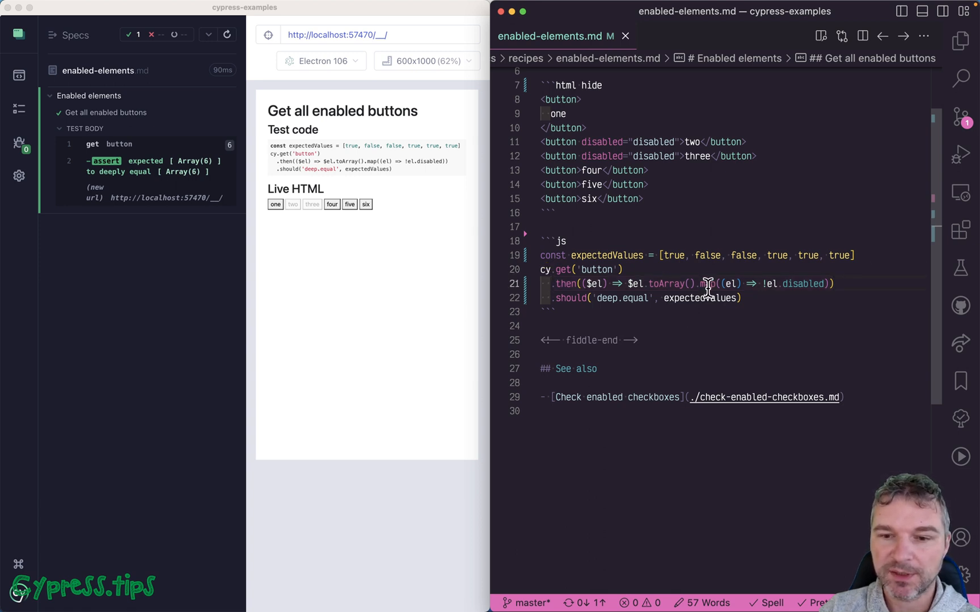
Step: Swap the callback for .map('disabled'), .print('disabled %o') and .map((x) => !x)
double_click(802, 284)
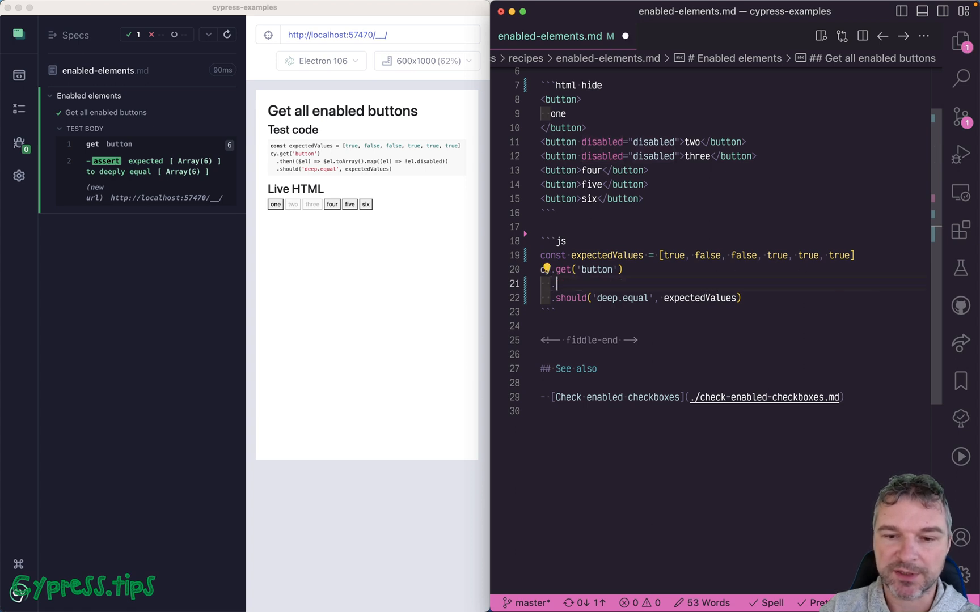
text(.map())
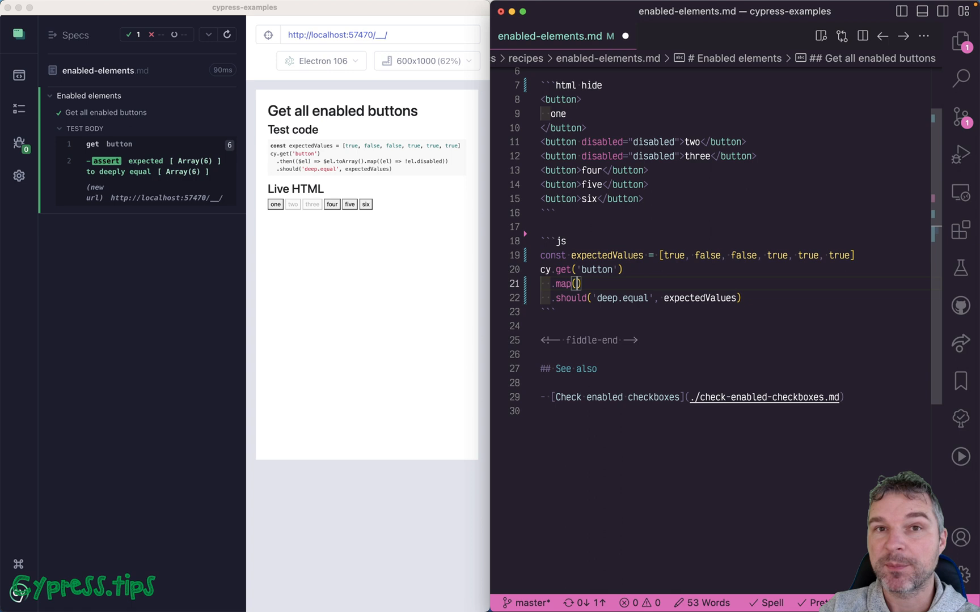
text(dis)
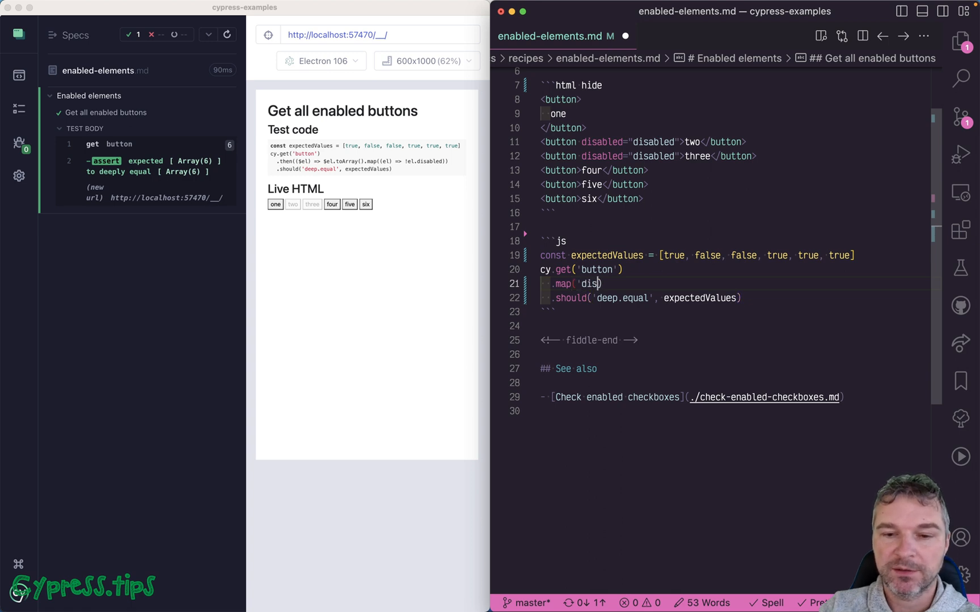
text(abled')
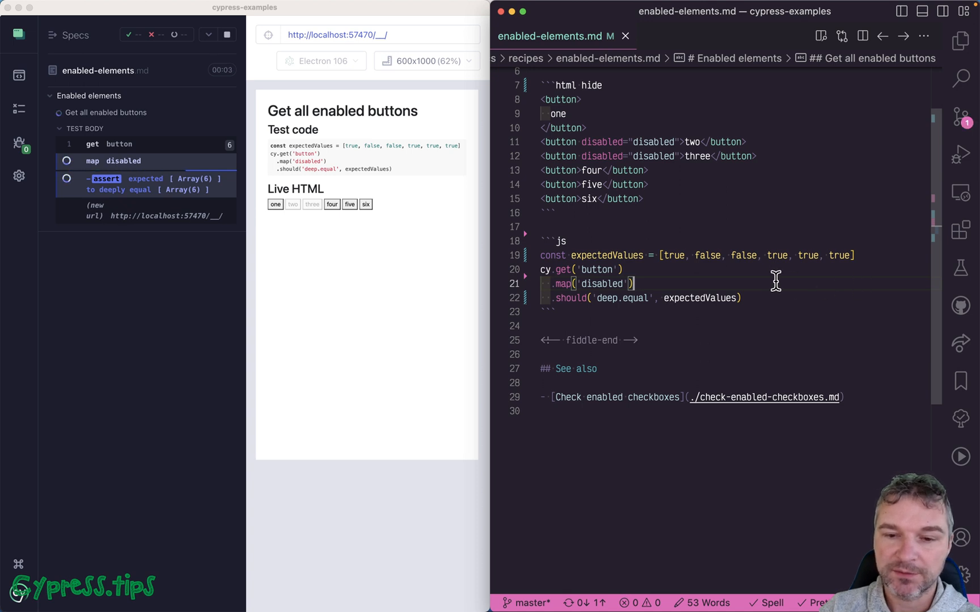
text(.print(')
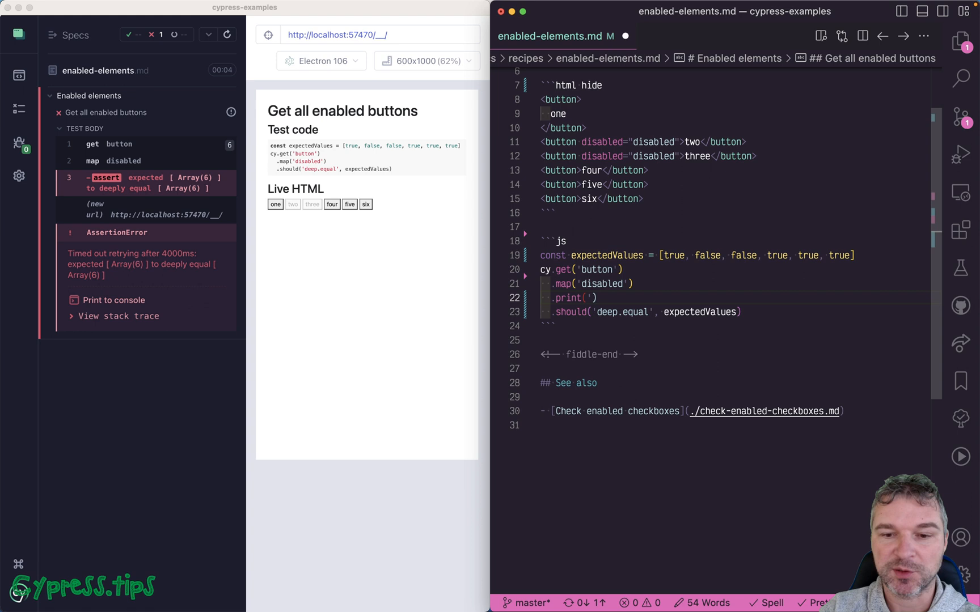
text(disabled %o)
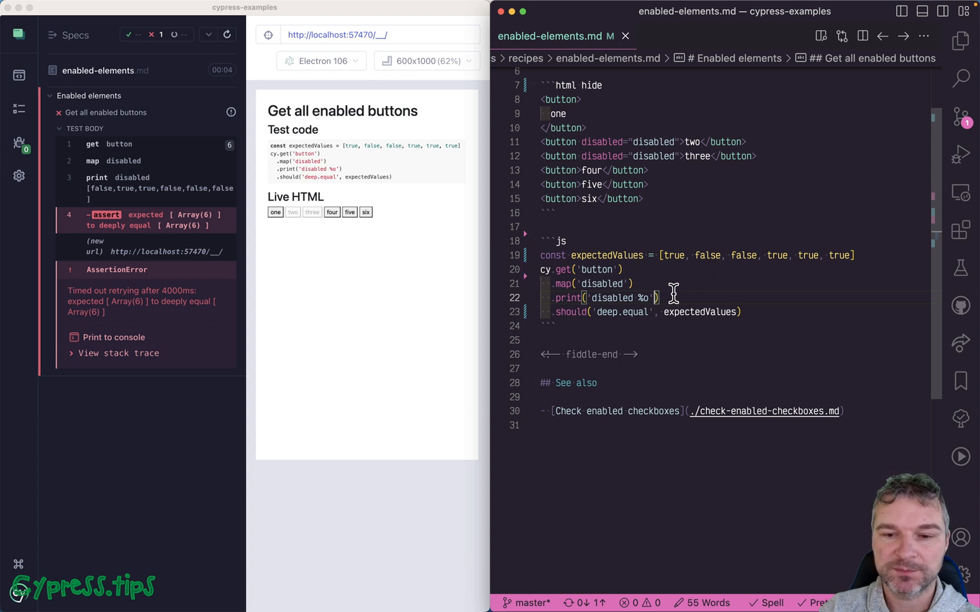
text(.map())
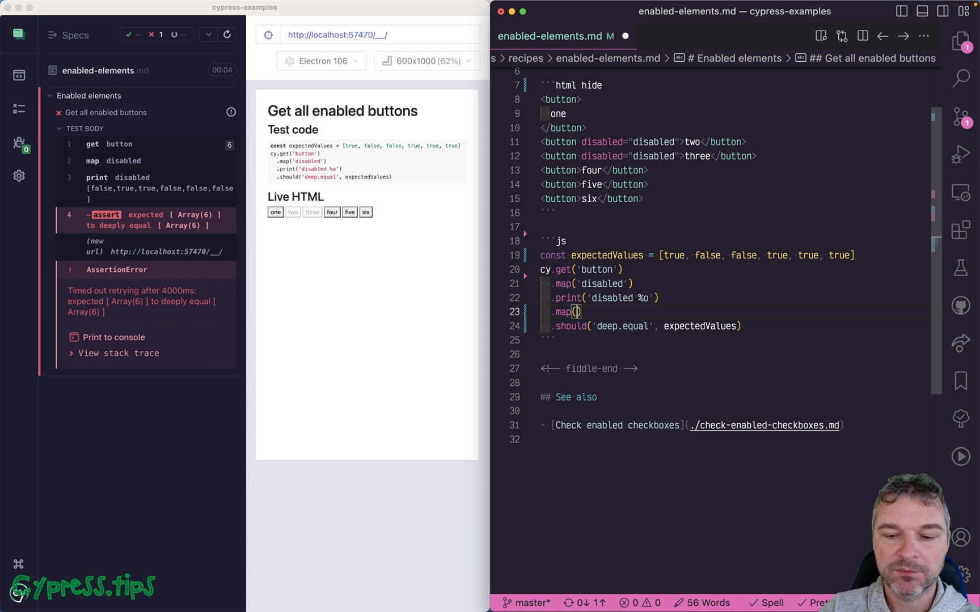
text((x) => !x))
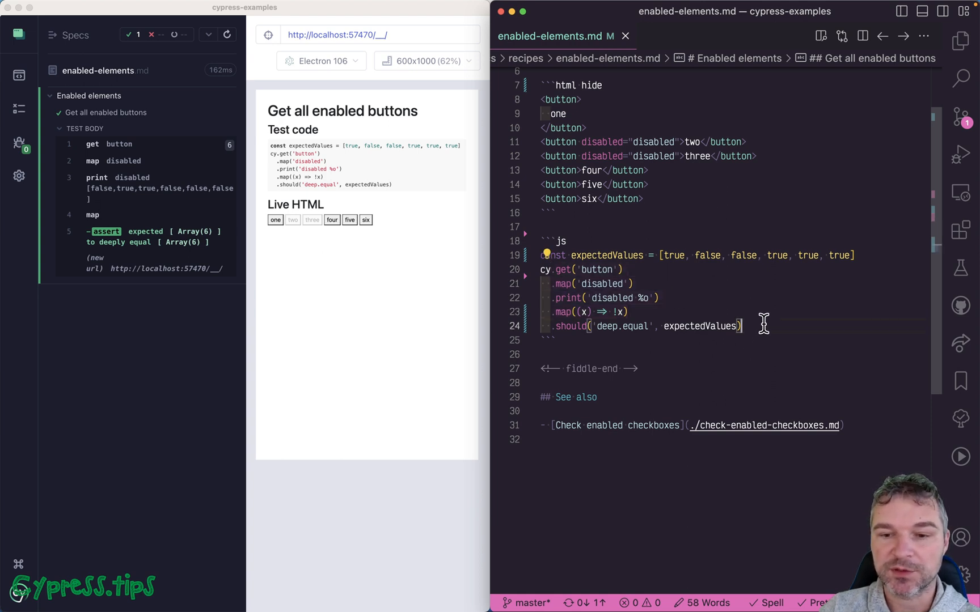
Step: Give button two id 'second' and script a 2000 ms setTimeout setting its disabled property
click(662, 283)
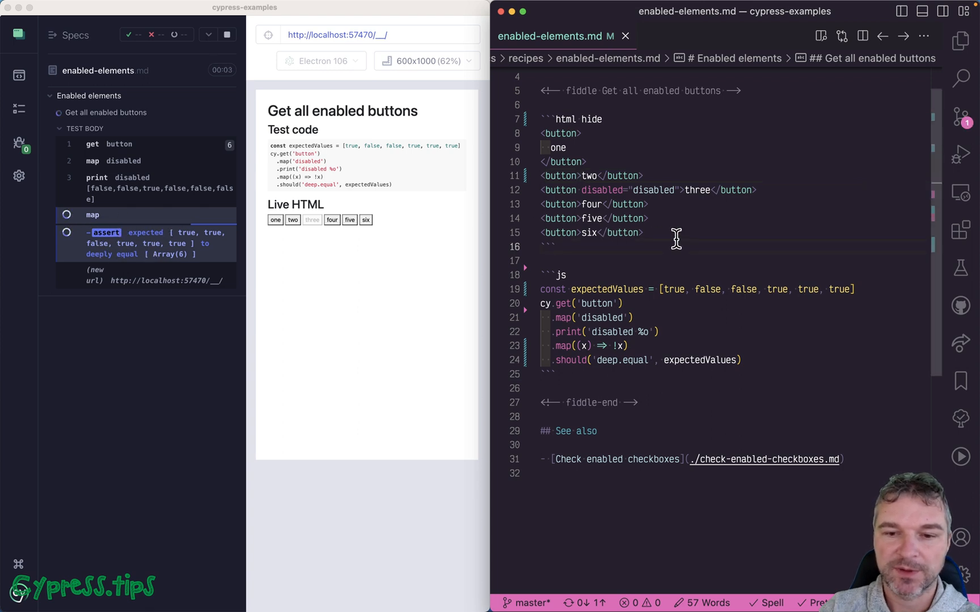
text(<script>)
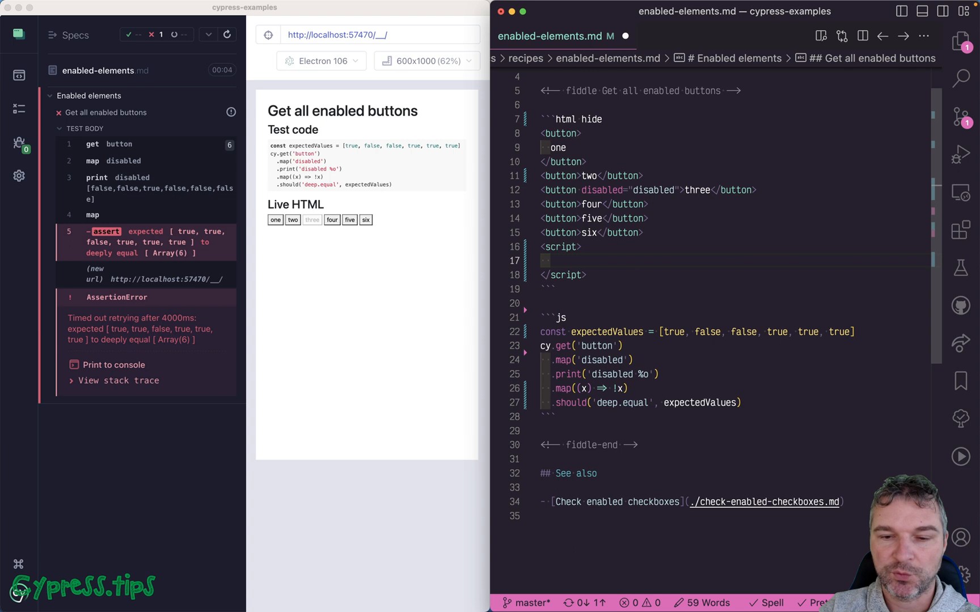
text(document.query)
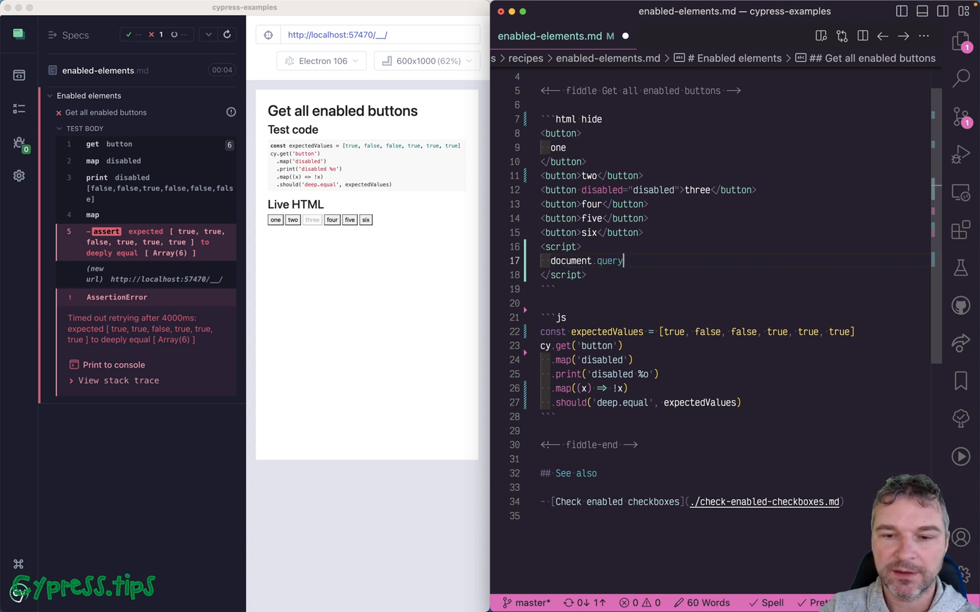
text(getElement)
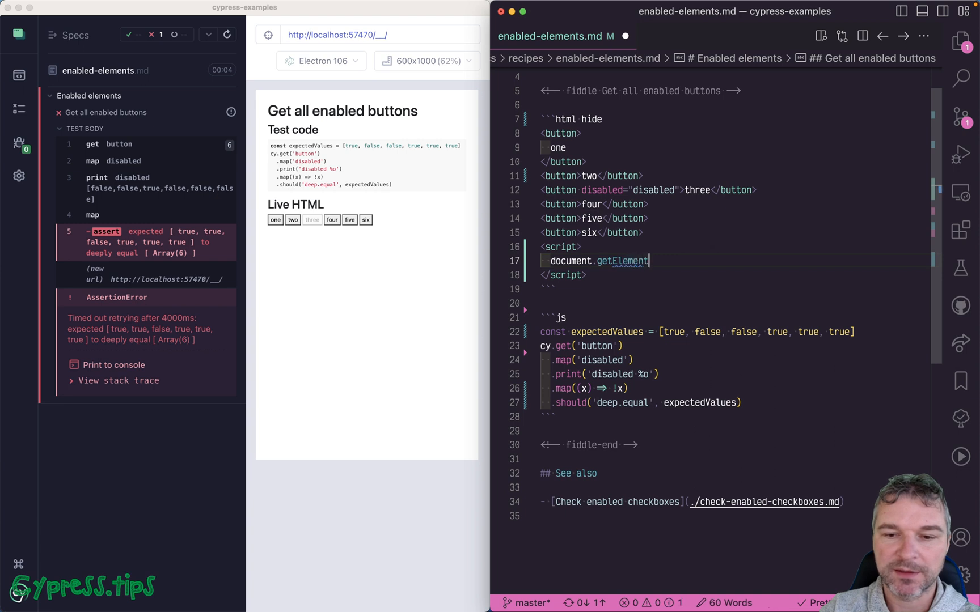
text(ById('seco)
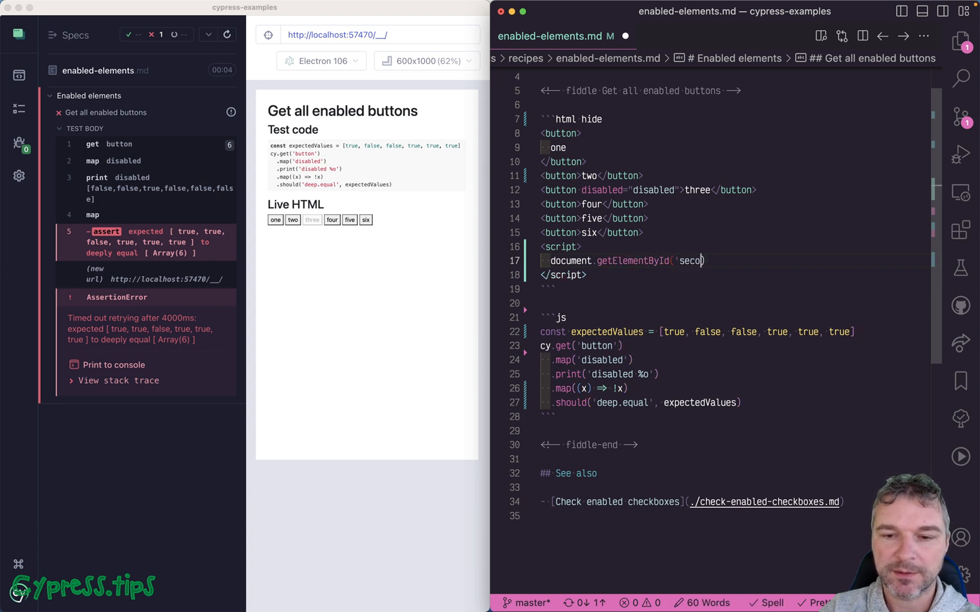
text(nd')
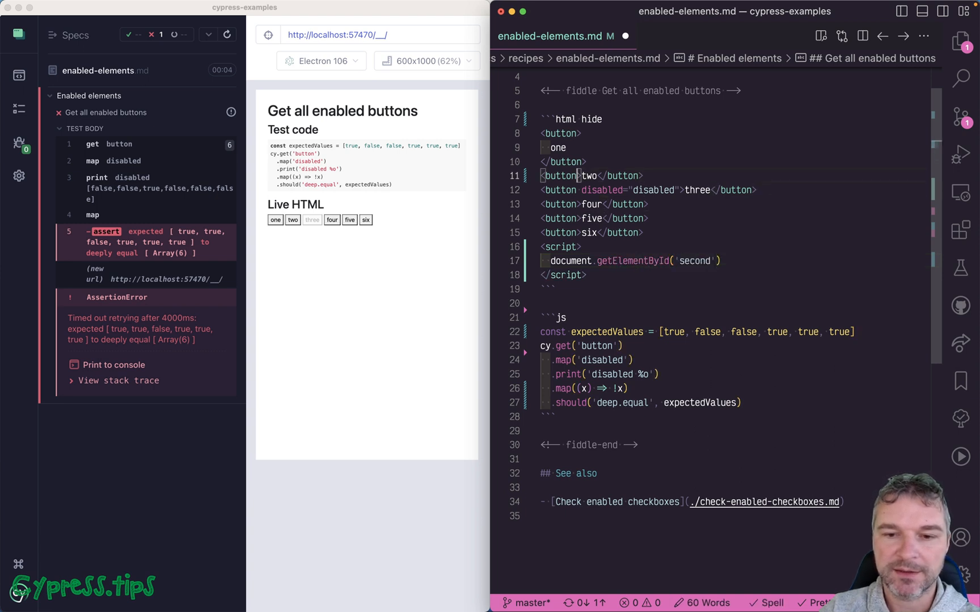
text(setTimeout(() => {)
text( id="second)
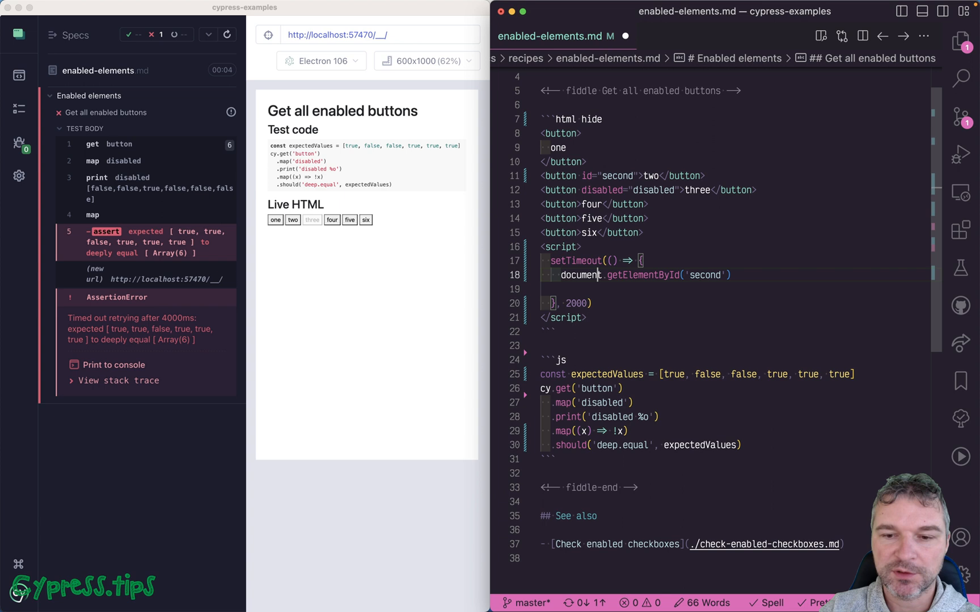
text(.disabl)
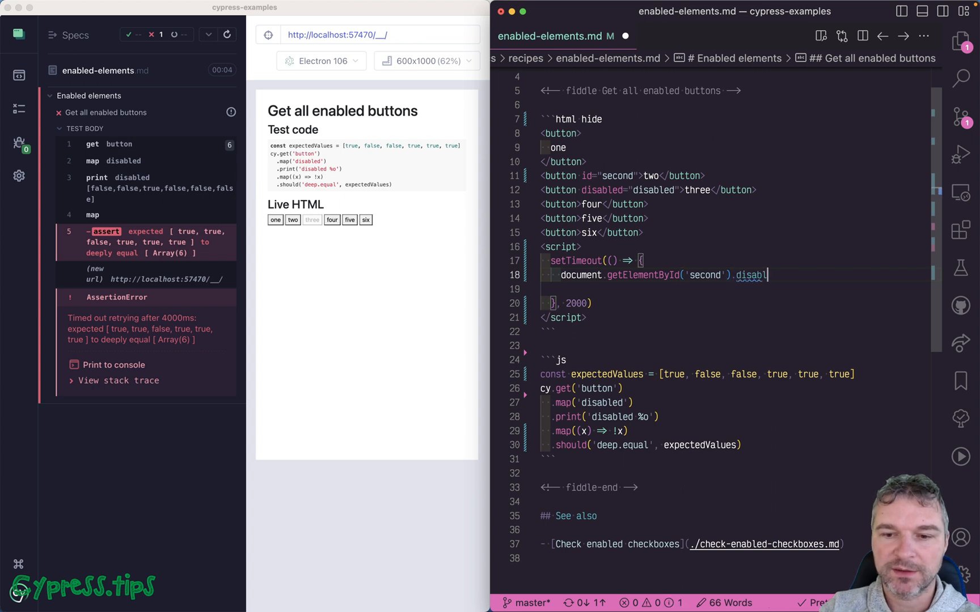